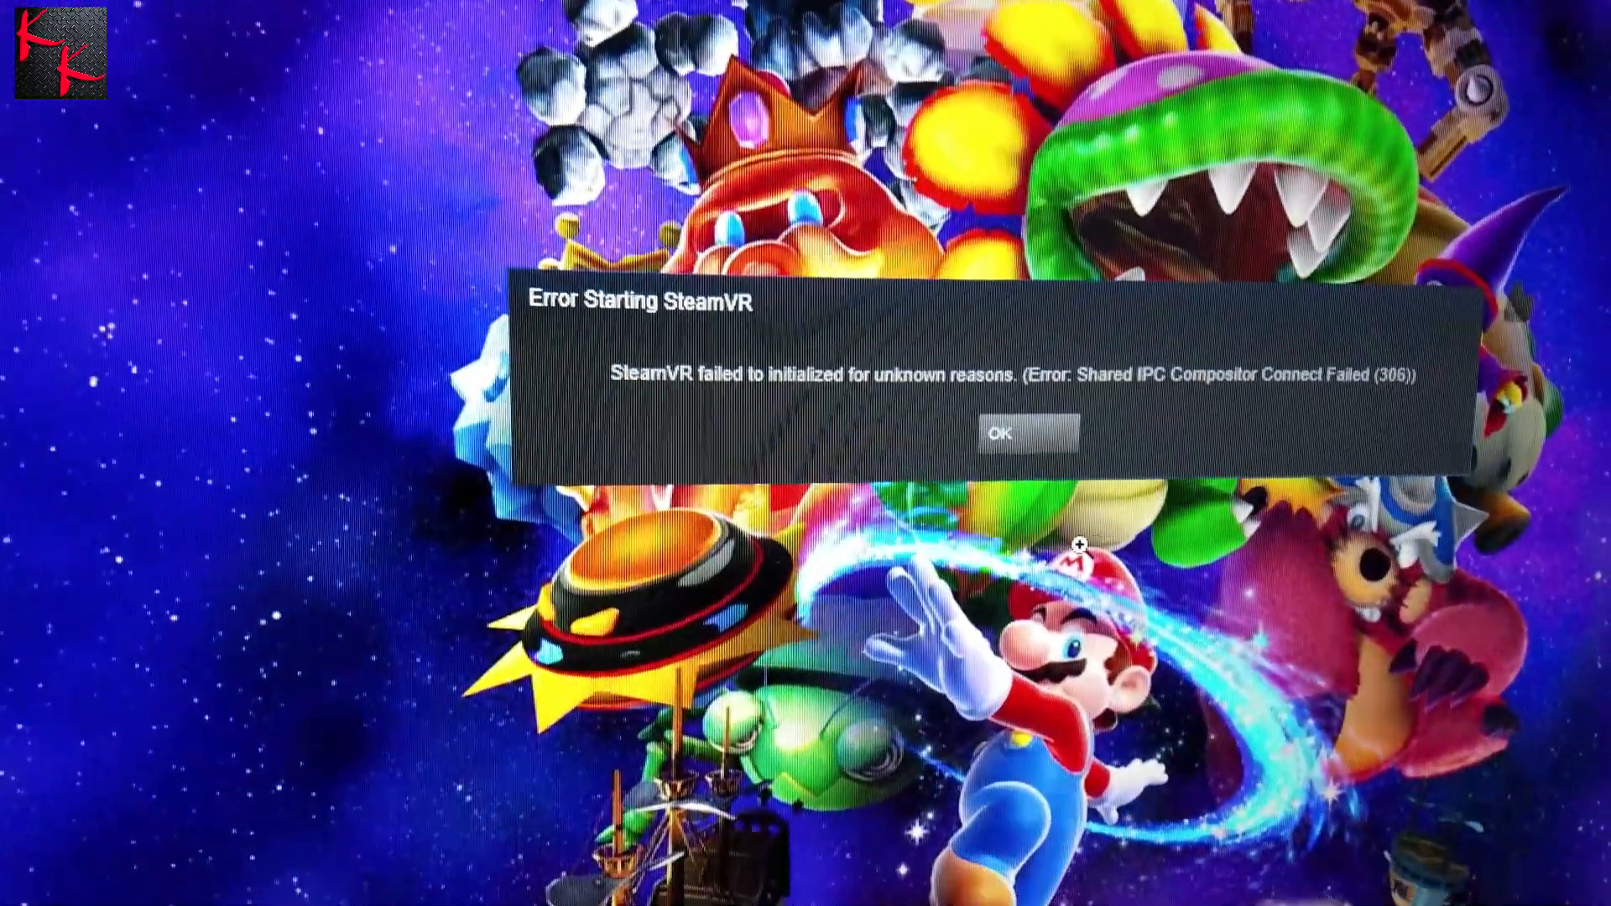
Step: Acknowledge the 'Error Starting SteamVR' shared IPC compositor connect failure
click(1026, 431)
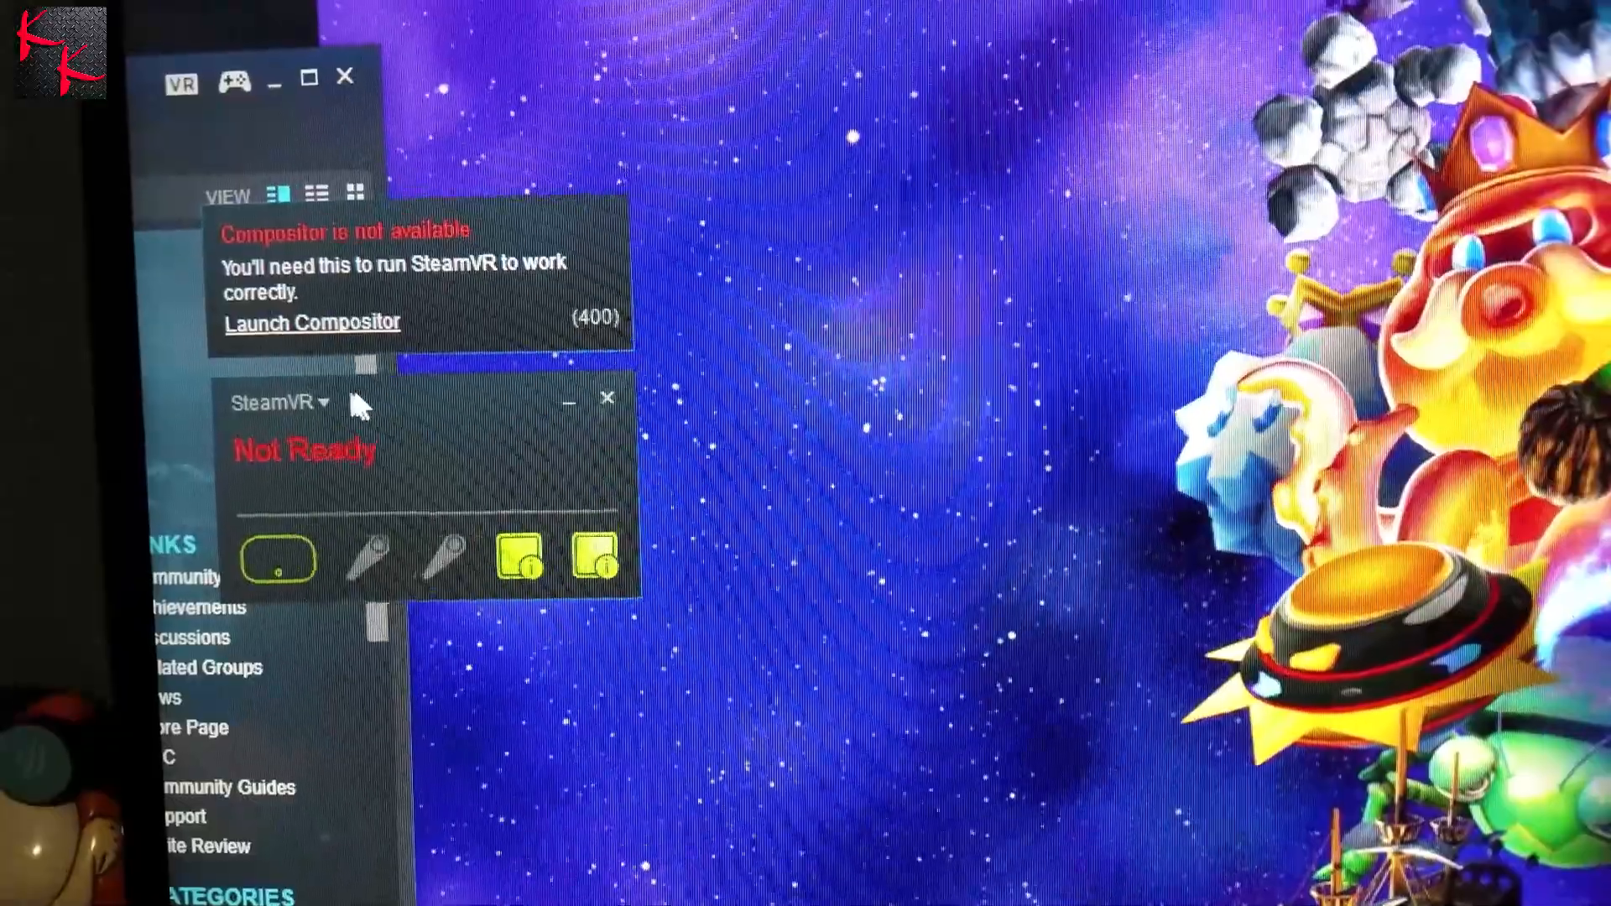
Step: Quit SteamVR from its status-window menu so the Not Ready window closes
click(292, 402)
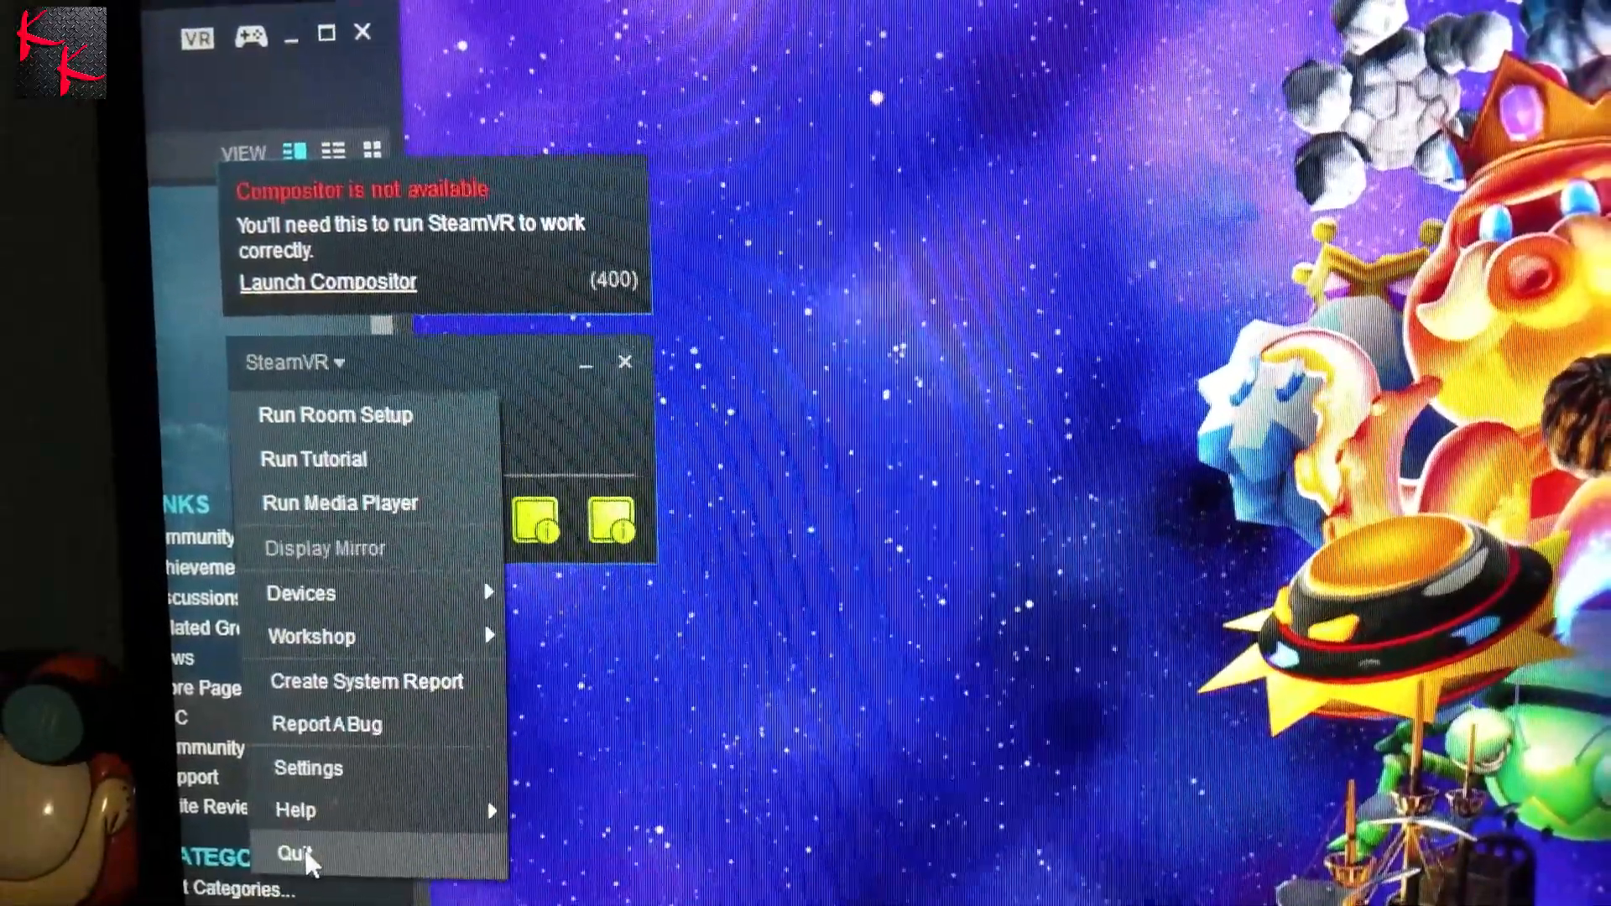
click(293, 854)
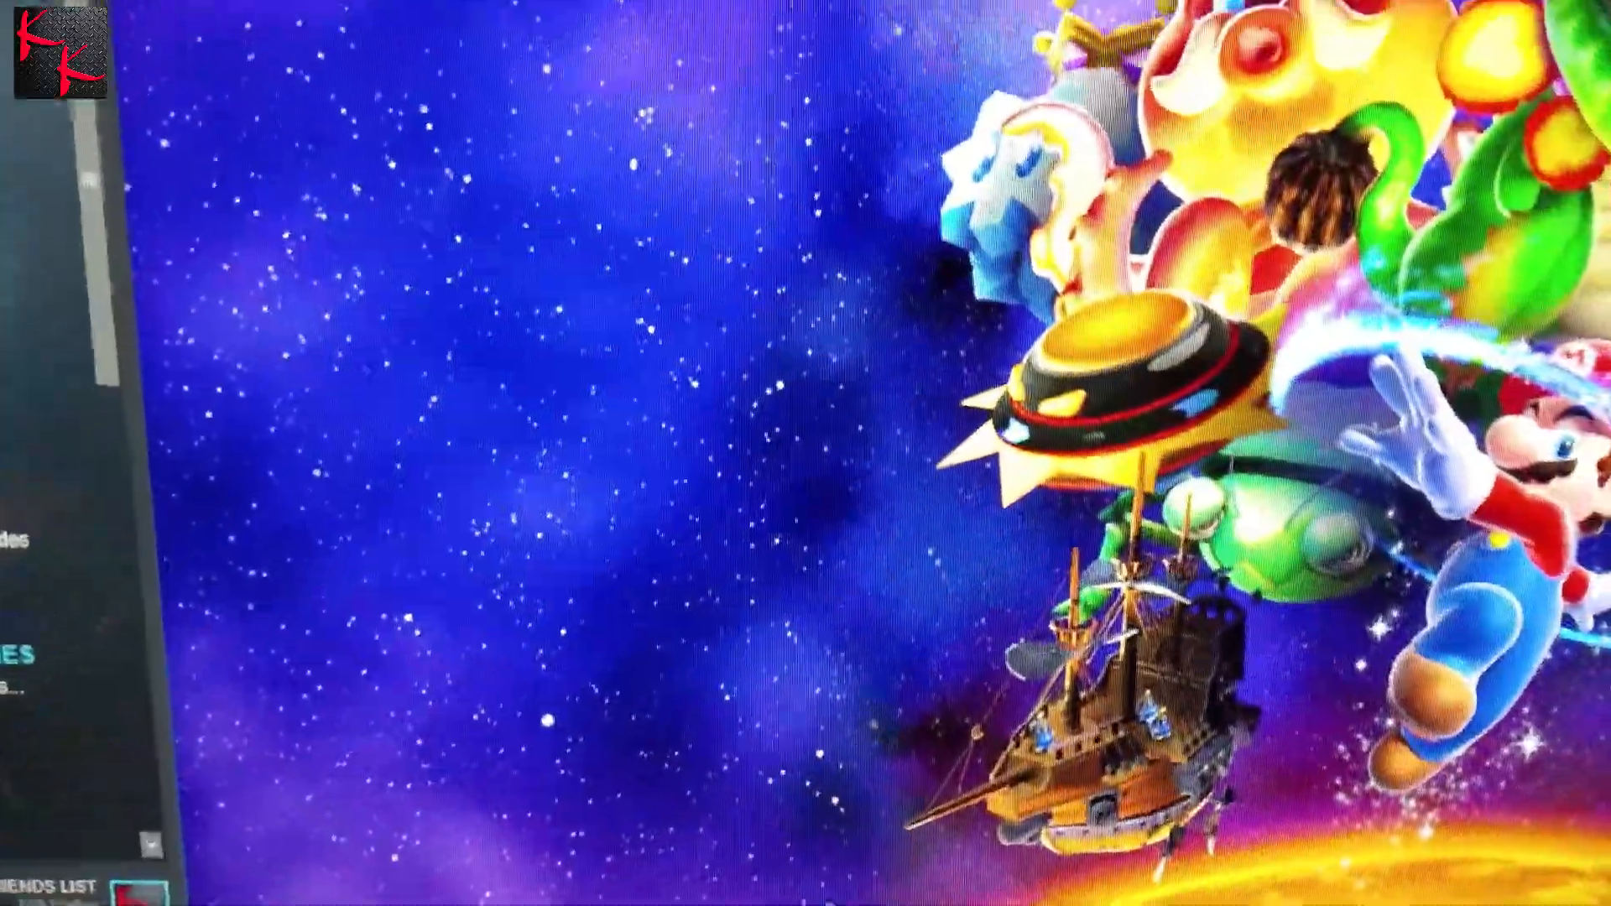